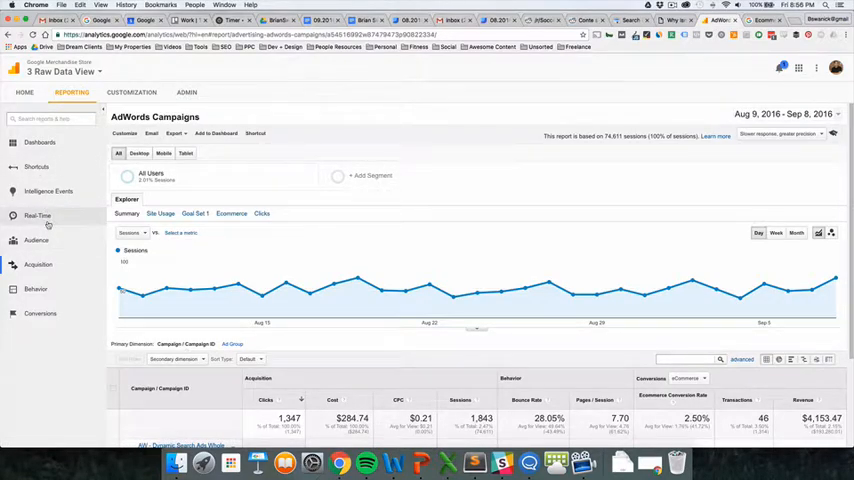
Open the segment picker on the AdWords Campaigns report, with All Users checked.
click(37, 215)
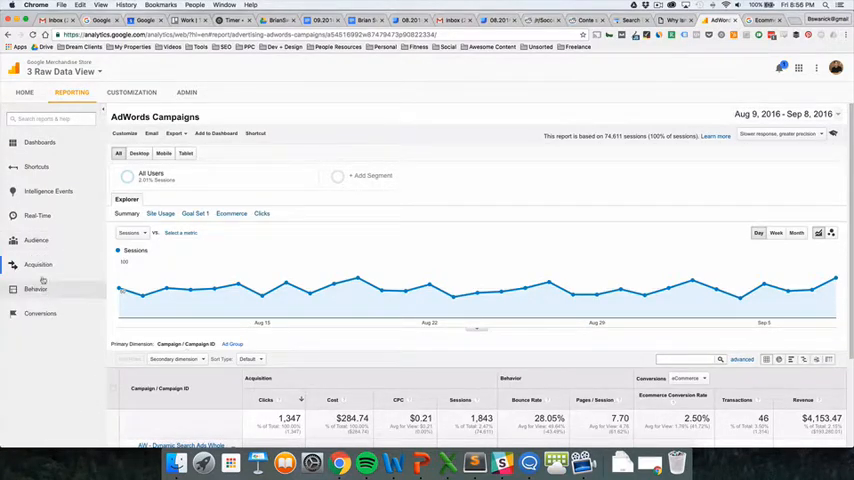
click(38, 264)
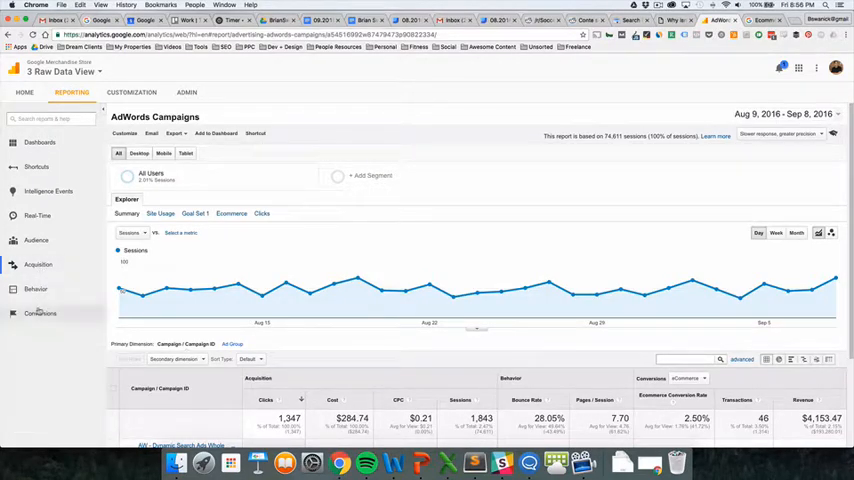
click(40, 313)
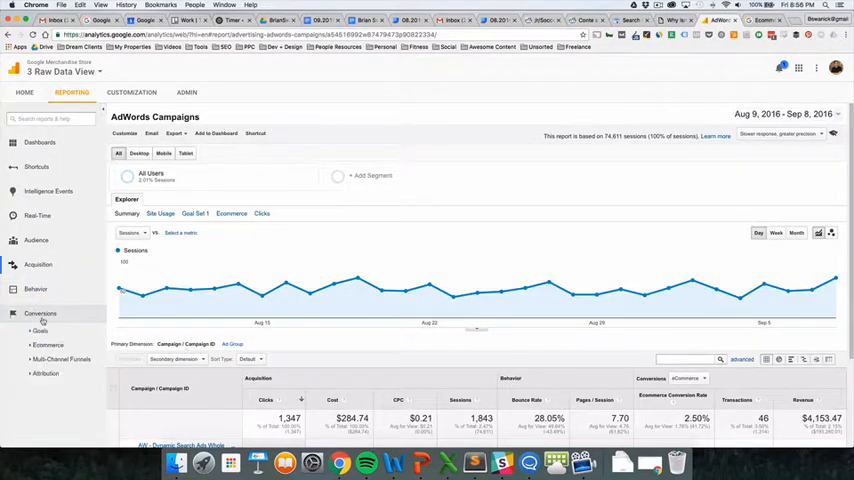
click(40, 313)
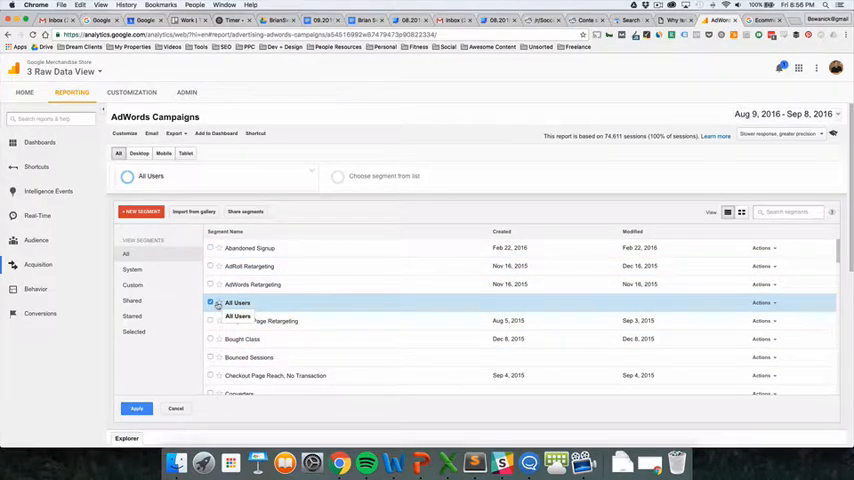
Replace All Users with the Organic Traffic and Paid Google segments and apply them.
click(210, 303)
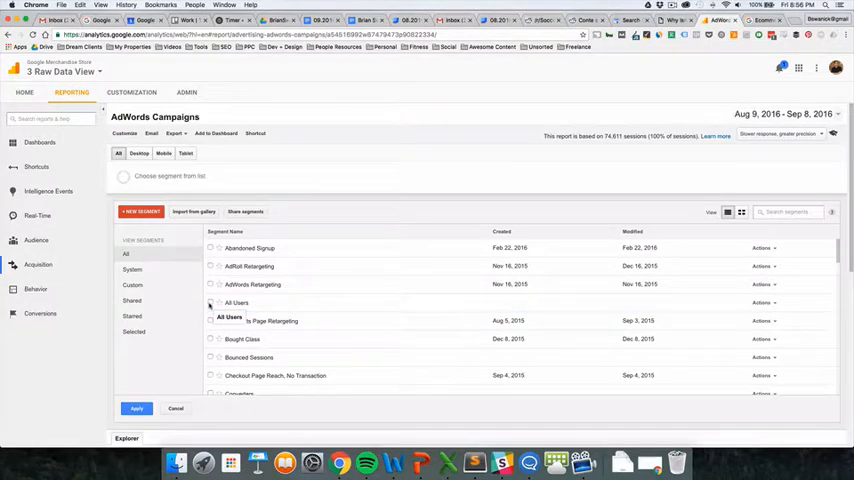
scroll(down, 3)
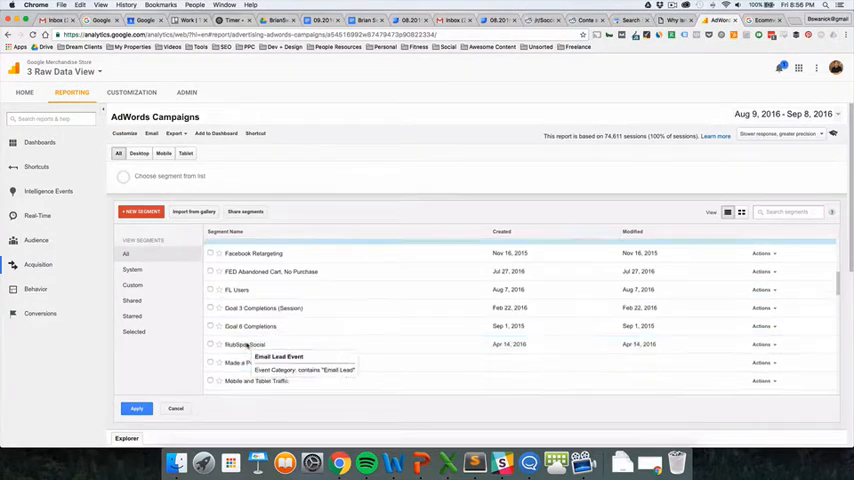
scroll(down, 3)
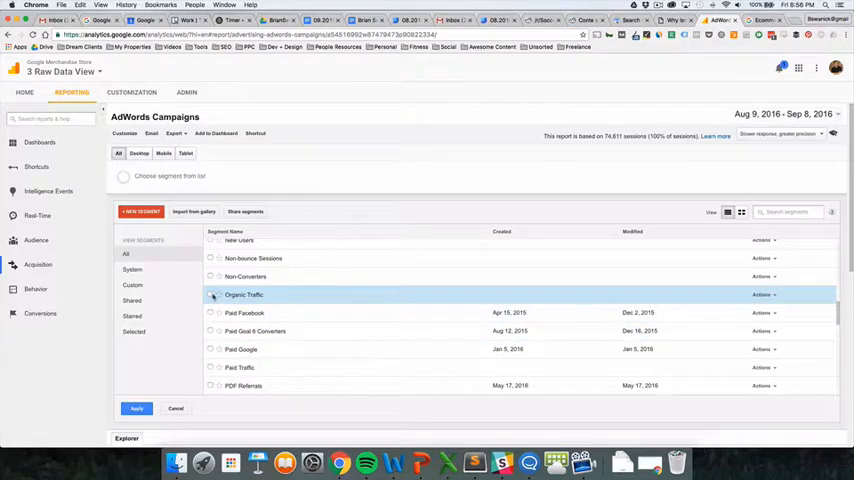
click(210, 294)
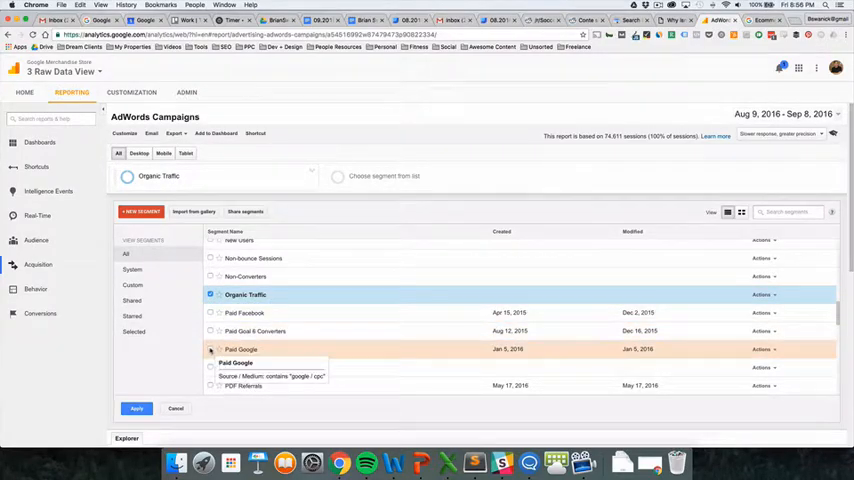
click(210, 349)
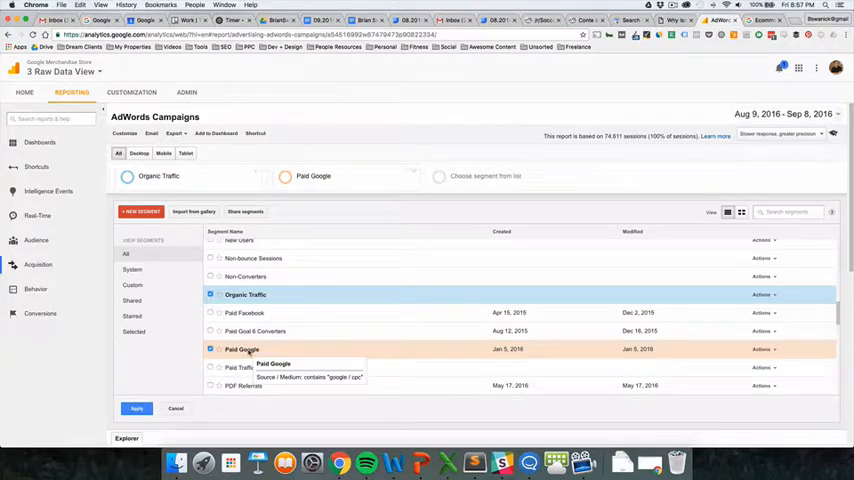
click(137, 408)
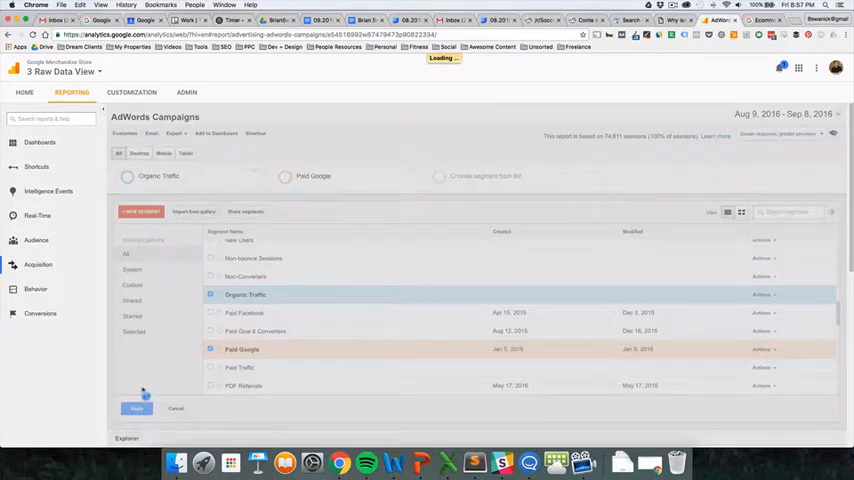
click(137, 408)
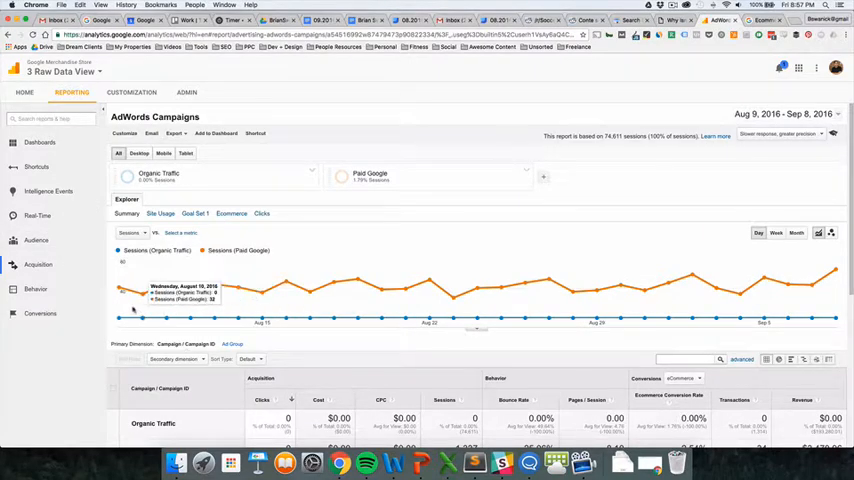
mouse_move(561, 311)
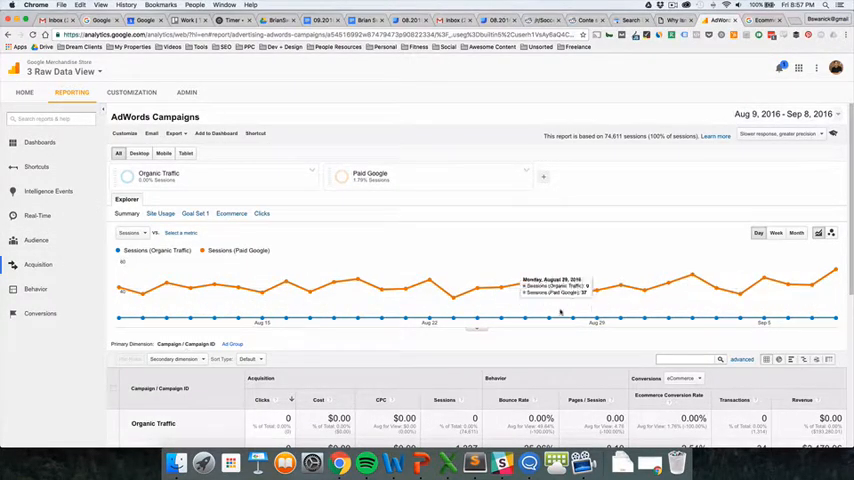
mouse_move(120, 312)
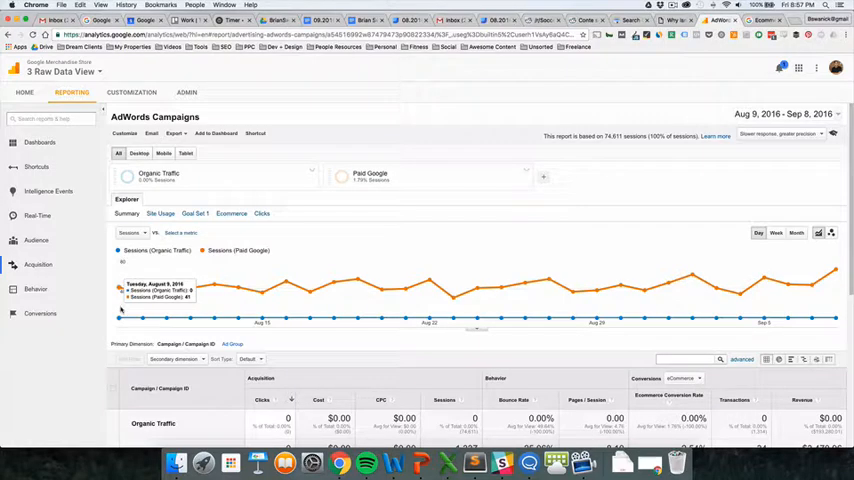
Open Acquisition > All Traffic > Source/Medium: Organic Traffic 24,803 sessions, Paid Google 1,337.
click(38, 265)
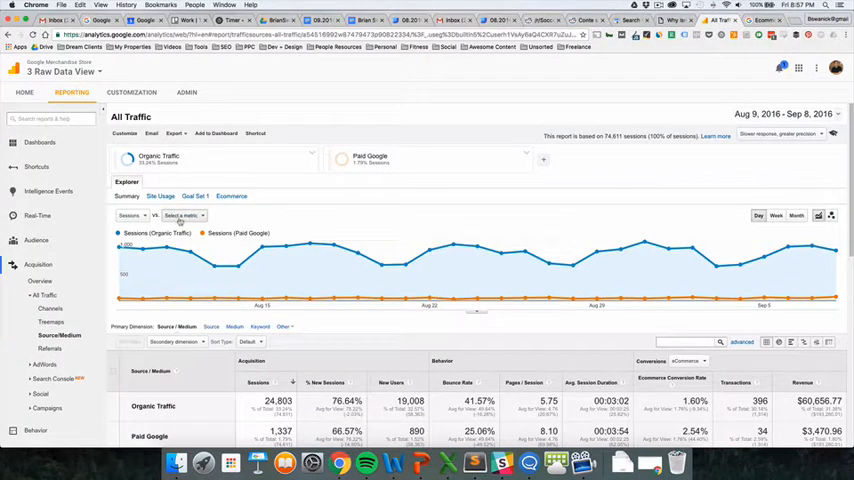
Add Ecommerce Revenue as a second chart metric beside Sessions.
click(182, 215)
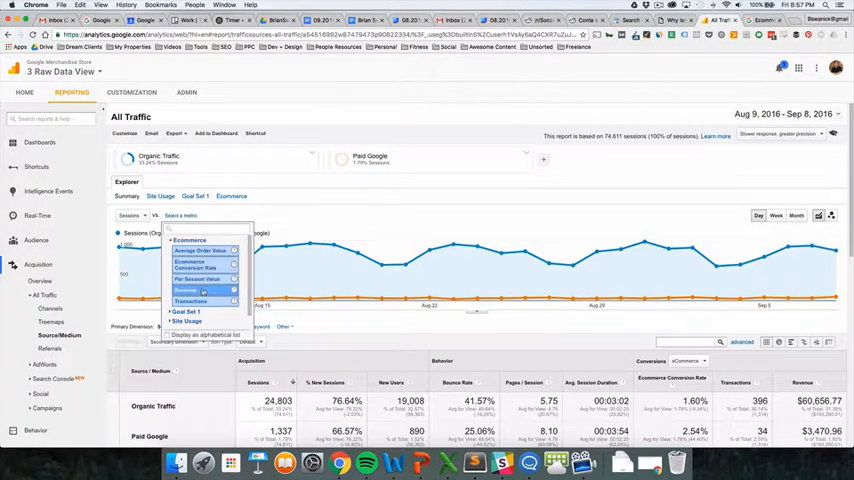
click(190, 289)
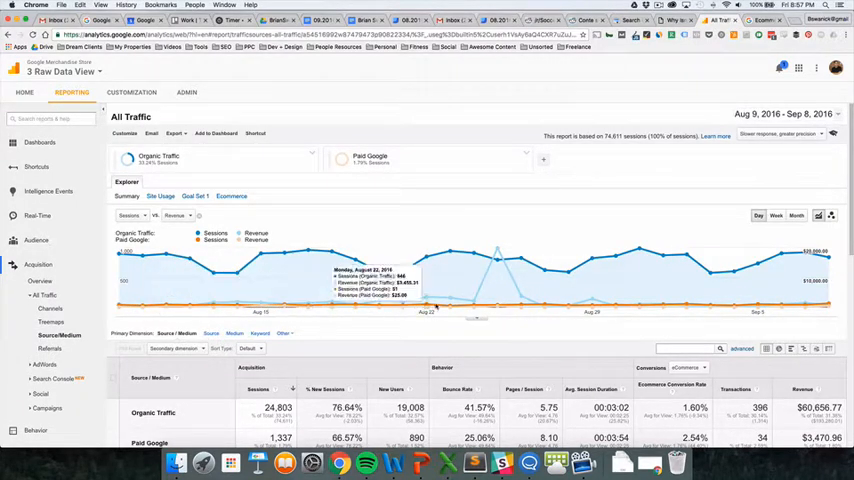
mouse_move(497, 262)
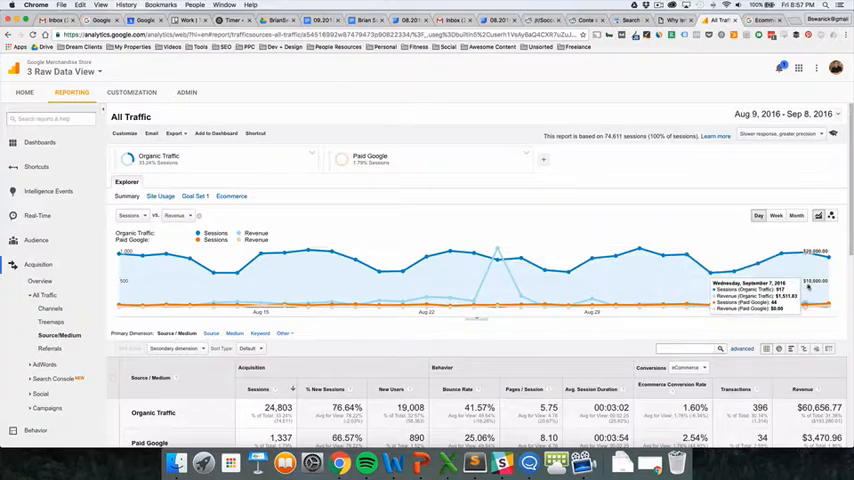
mouse_move(258, 280)
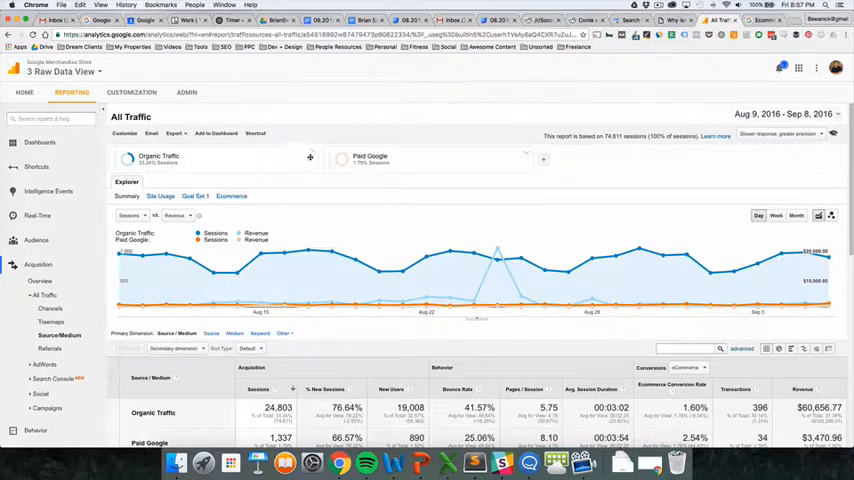
Open the segment list and scroll through the saved segments.
click(543, 160)
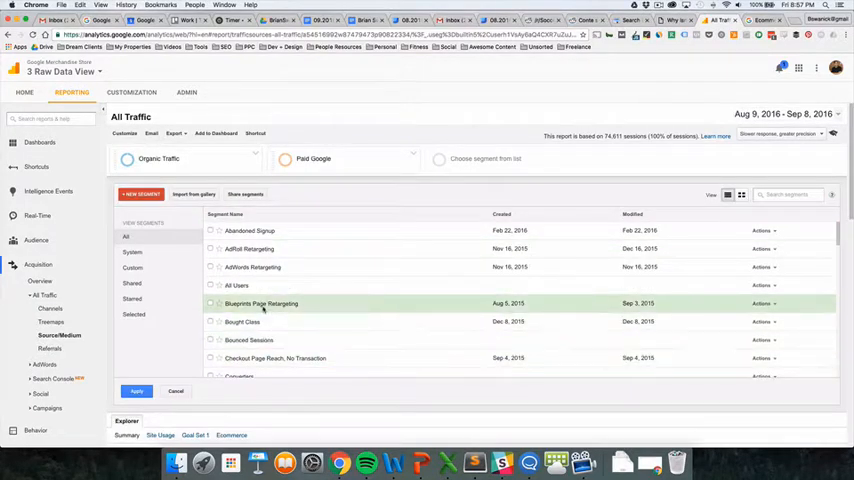
scroll(down, 3)
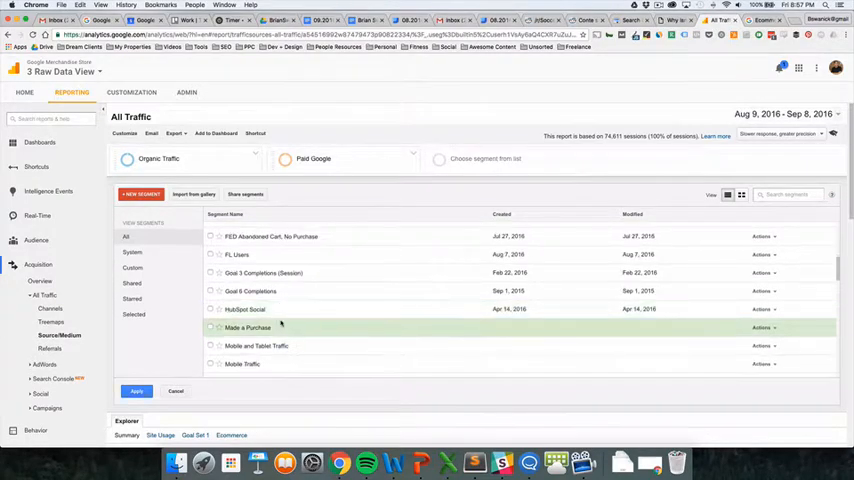
scroll(down, 3)
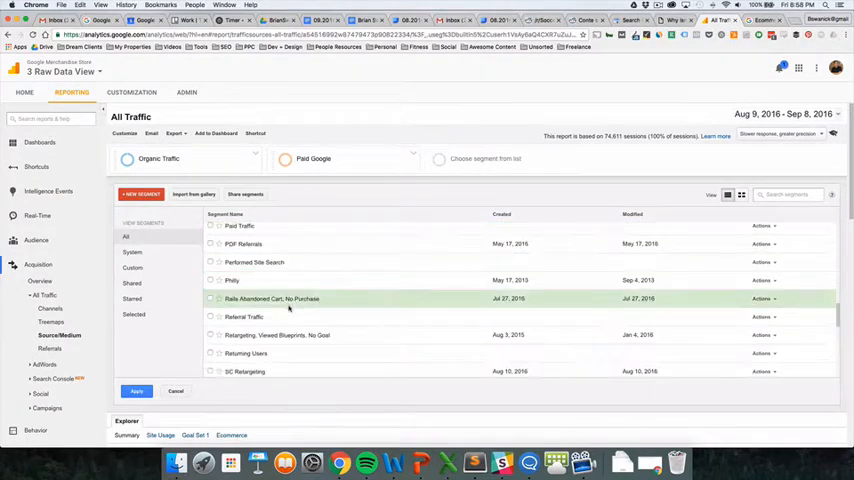
scroll(down, 3)
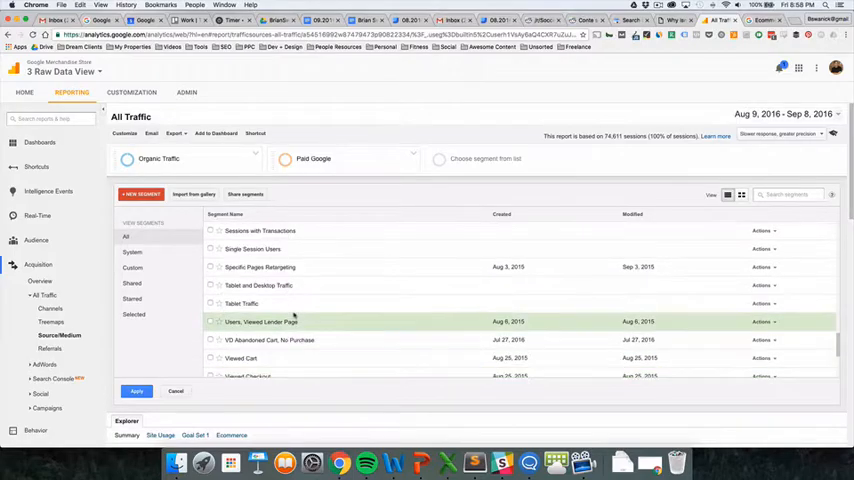
scroll(down, 3)
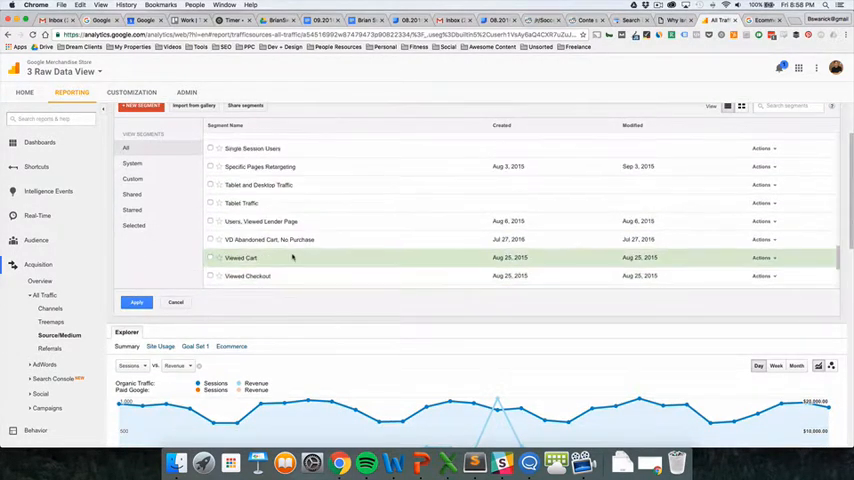
scroll(down, 3)
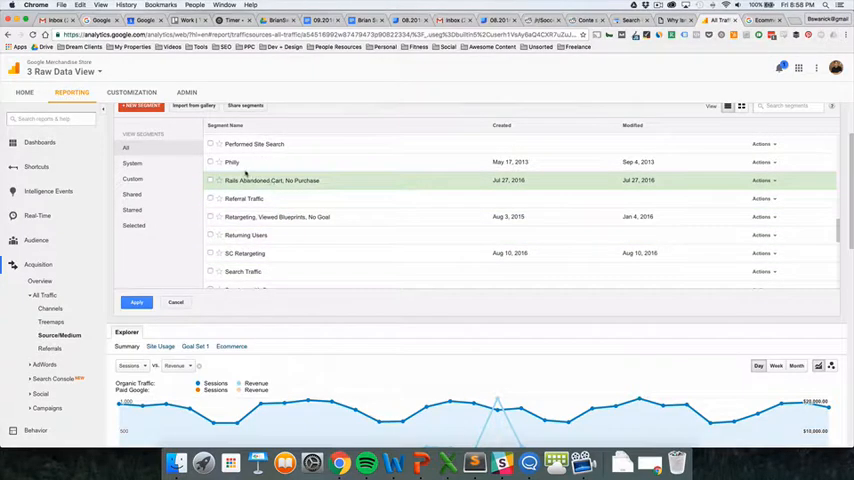
mouse_move(232, 162)
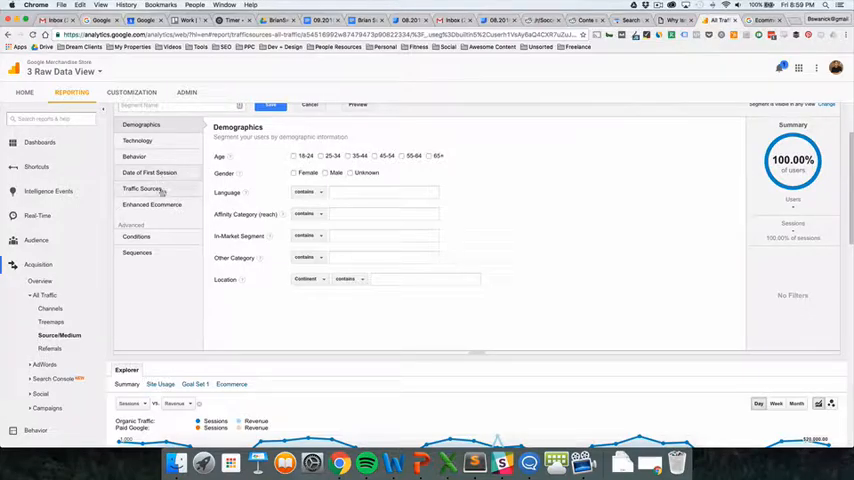
View the new segment's Conditions settings, then open the Browser & OS report.
click(137, 236)
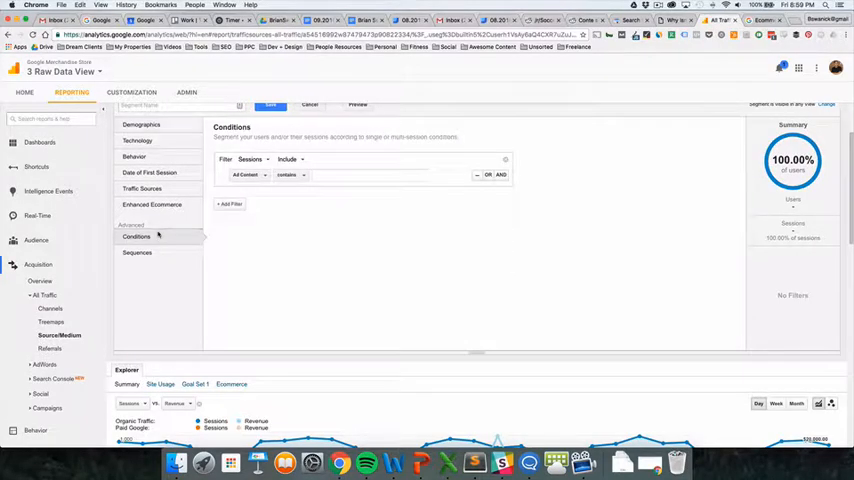
click(245, 175)
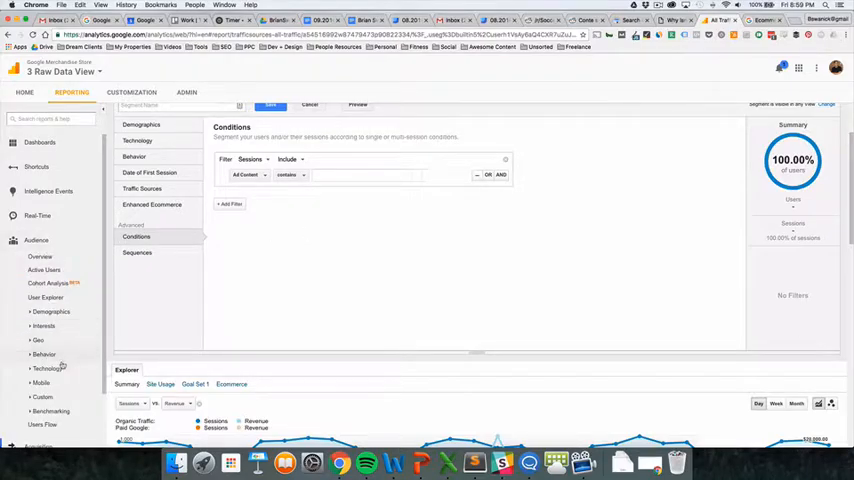
click(47, 368)
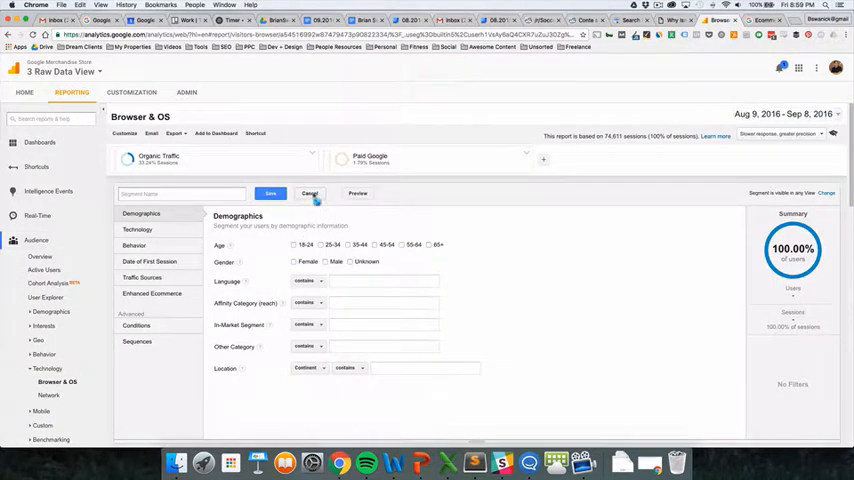
Cancel the unsaved new segment and head to Audience > Mobile > Devices.
click(310, 193)
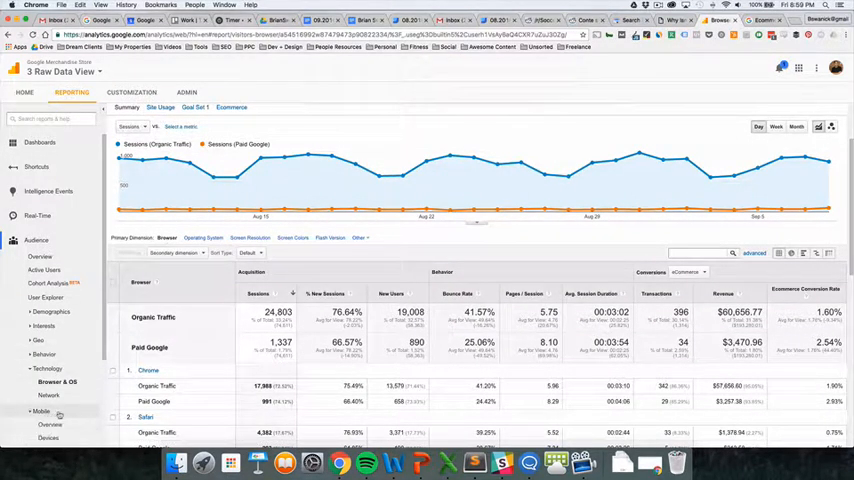
click(49, 419)
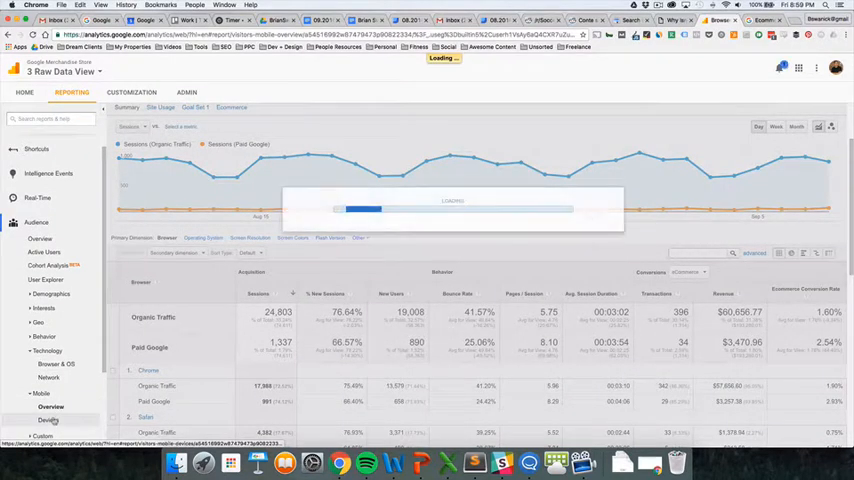